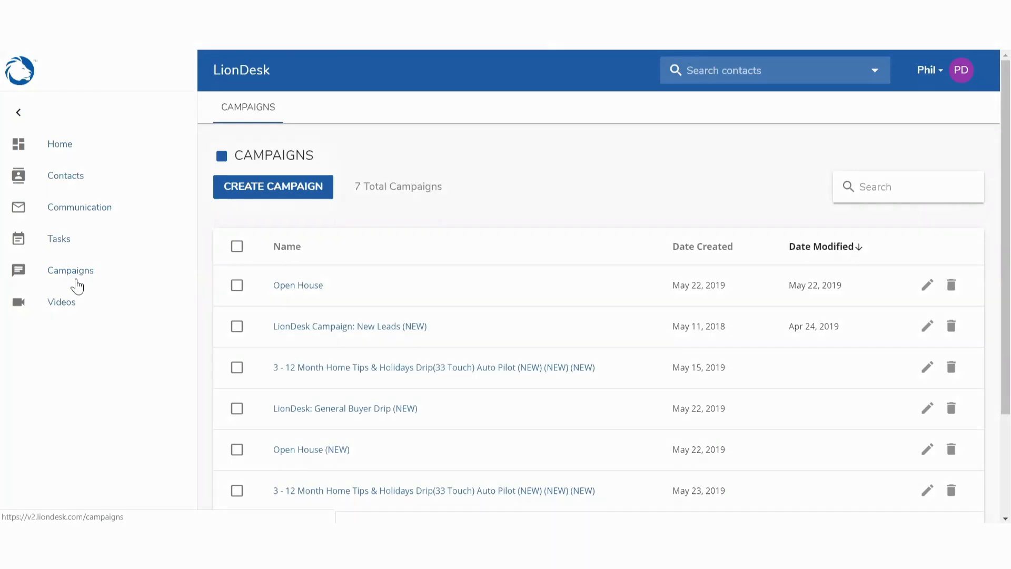
# Open the Open House campaign and start adding a new action to it.
pyautogui.click(298, 285)
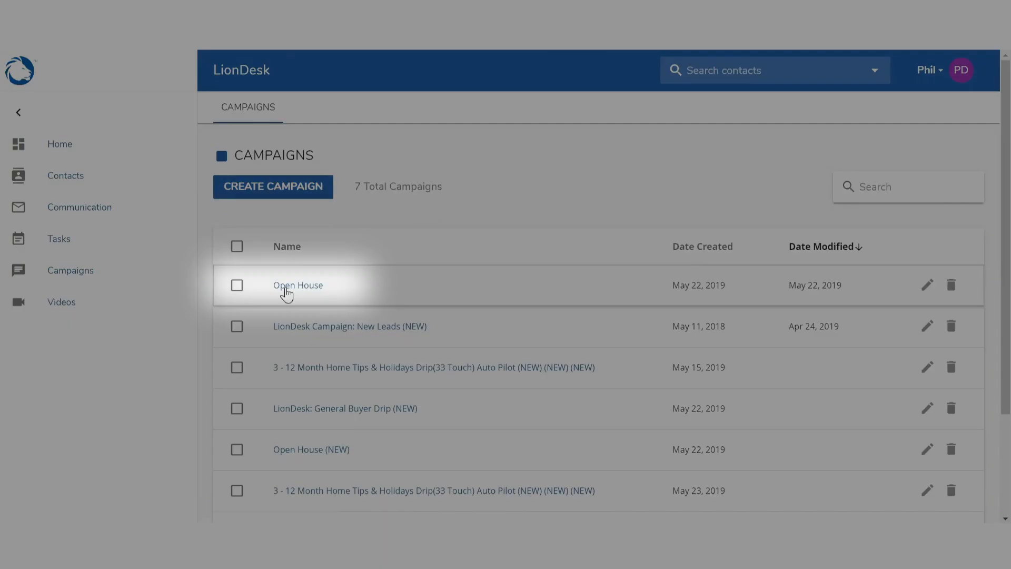
pyautogui.click(297, 285)
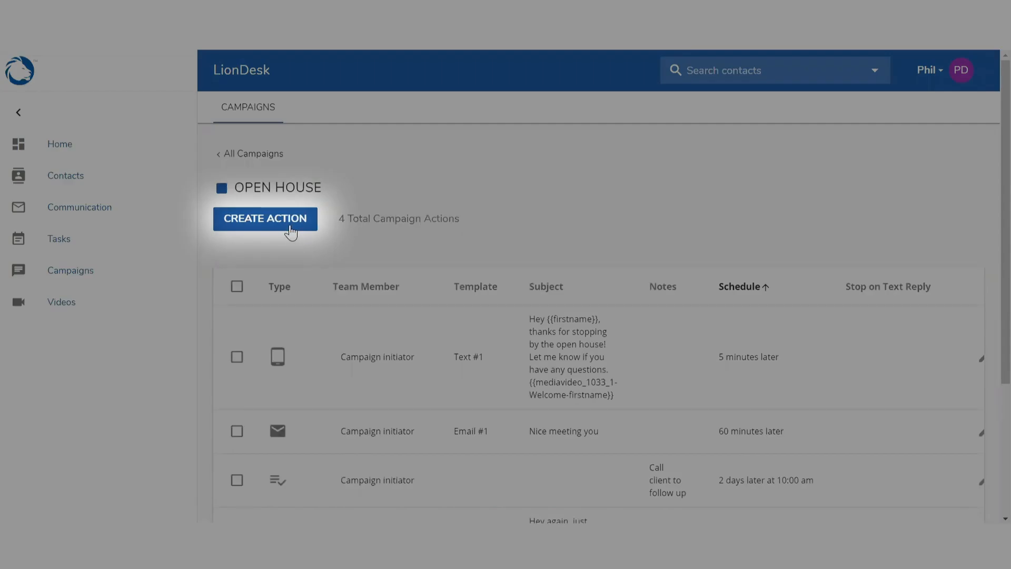
# Choose a Text action and select the #1C (1st) New Years template.
pyautogui.click(266, 218)
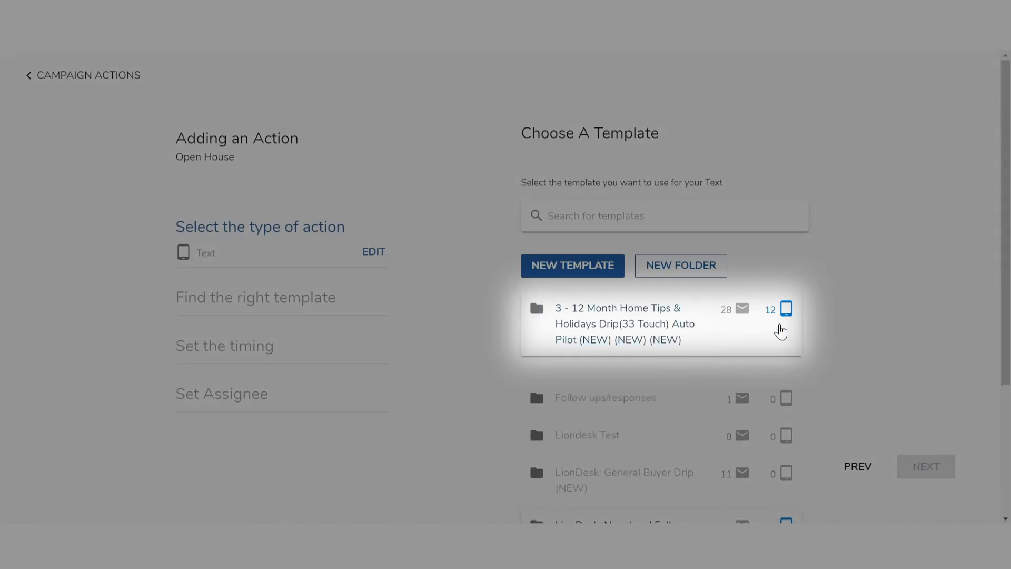
pyautogui.click(657, 323)
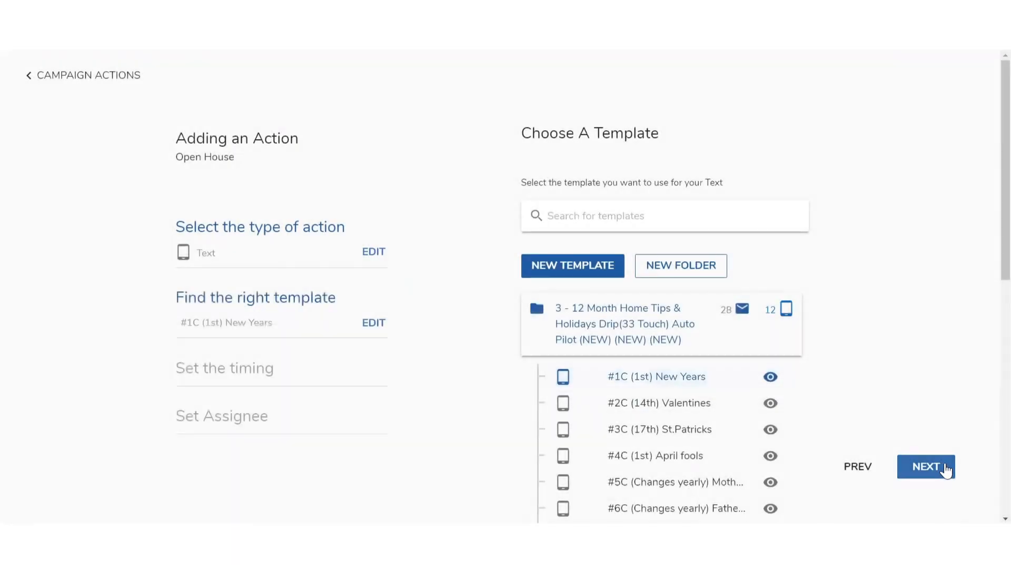
# Set the text action's timing to Immediately.
pyautogui.click(926, 466)
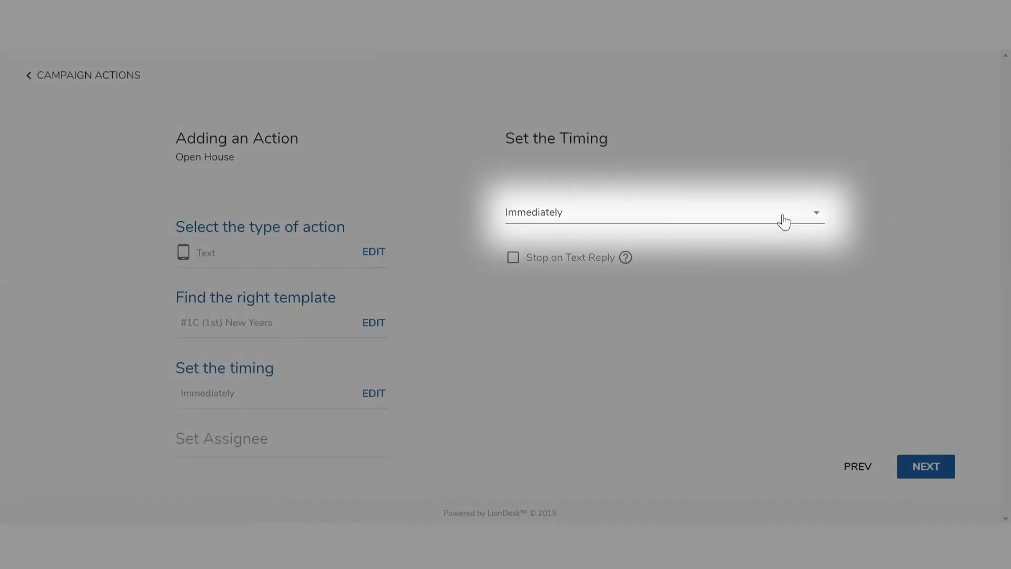
pyautogui.click(663, 212)
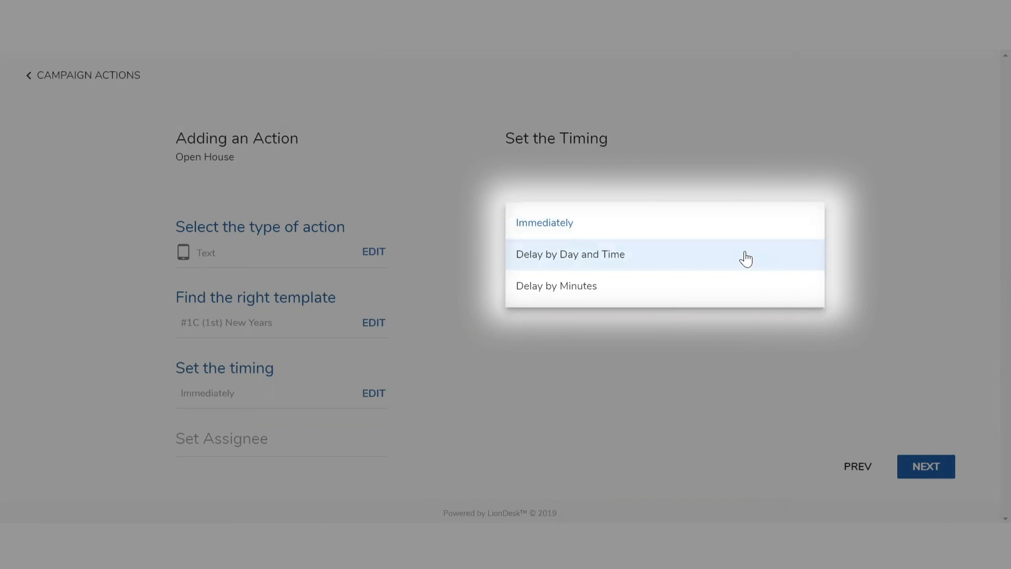
pyautogui.moveTo(740, 288)
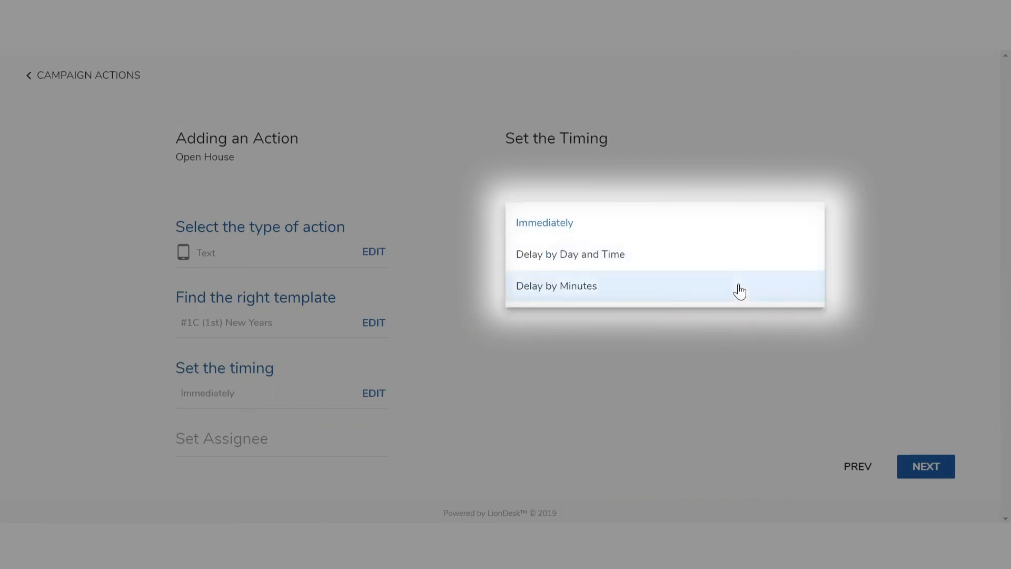
pyautogui.click(545, 223)
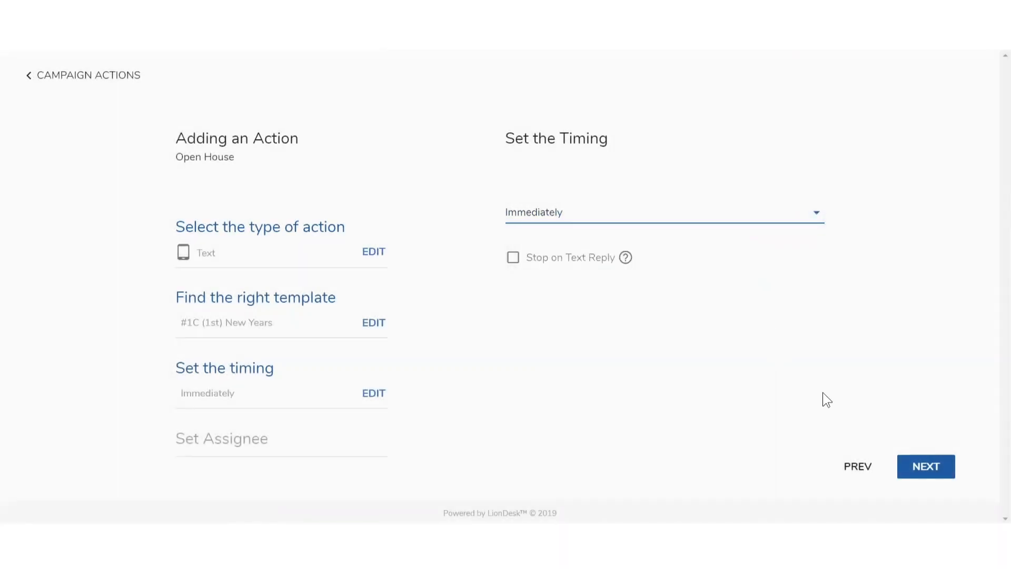
pyautogui.click(926, 467)
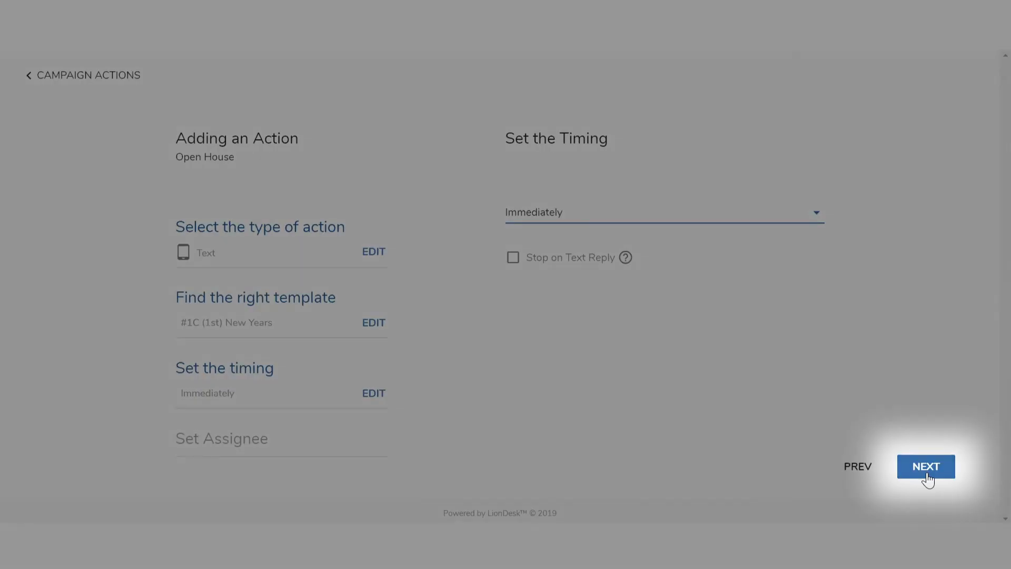
# Assign the text action to Campaign initiator.
pyautogui.click(925, 466)
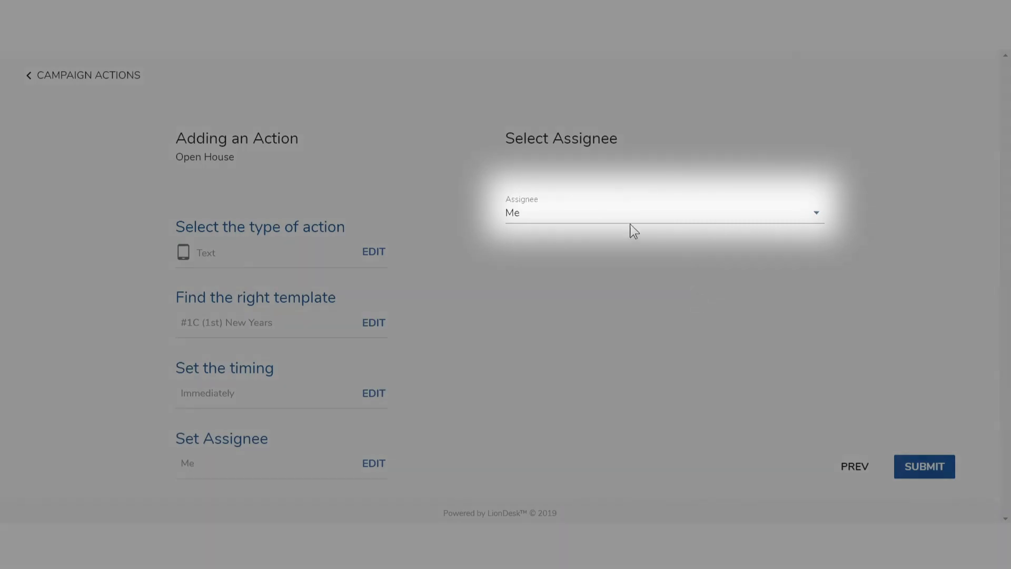
pyautogui.click(661, 213)
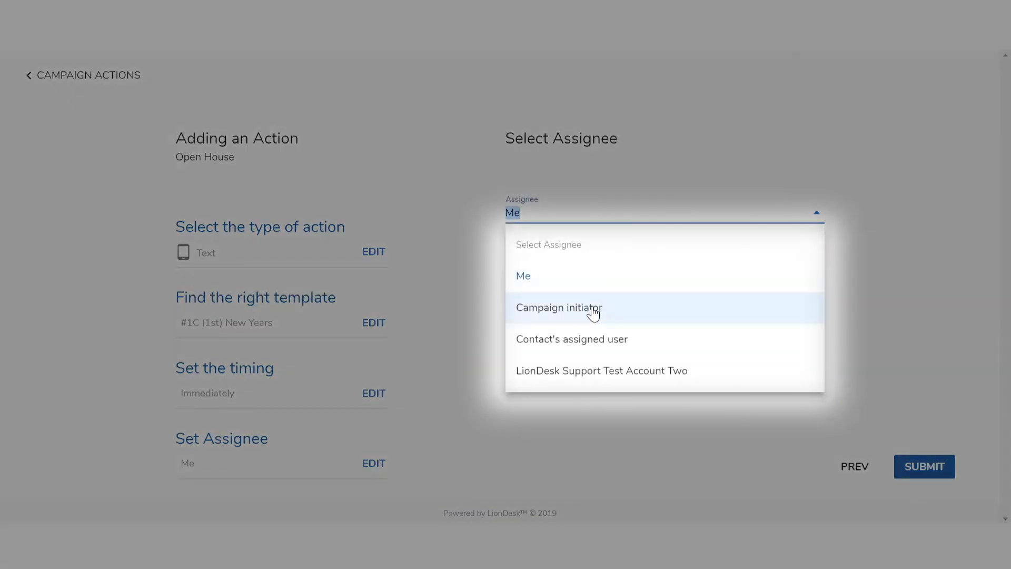
pyautogui.click(558, 306)
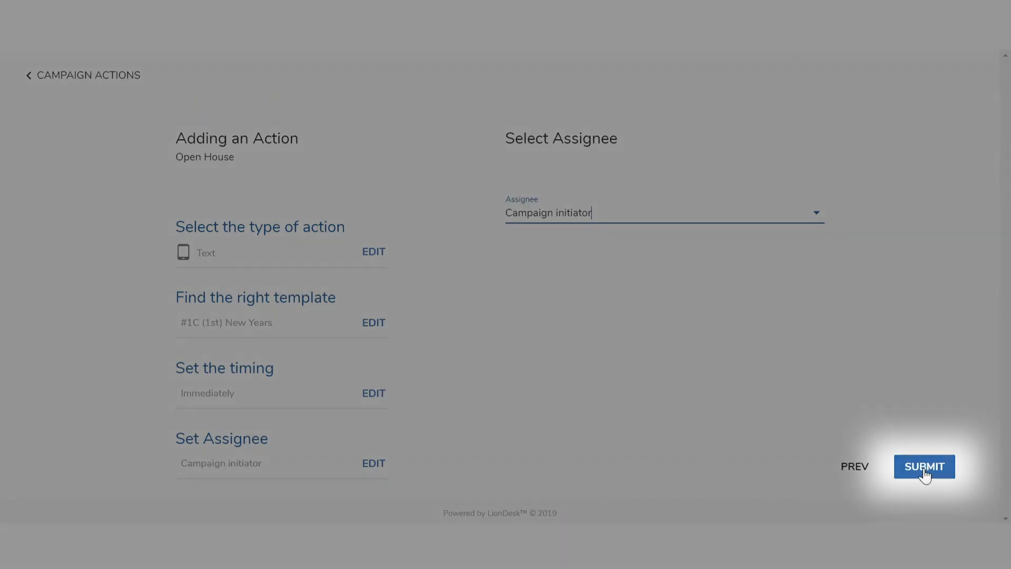